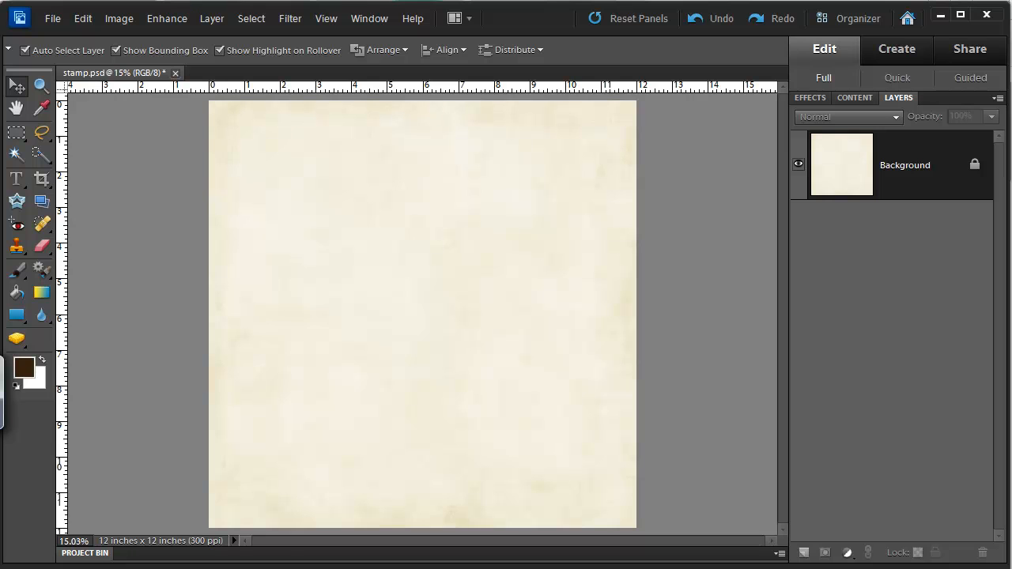
mouse_move(69, 361)
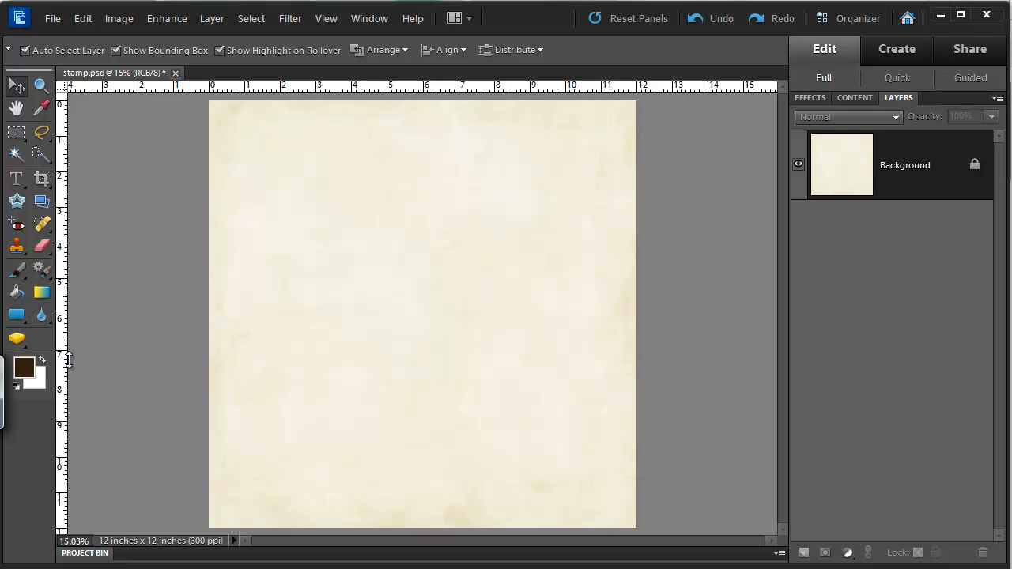
mouse_move(35, 490)
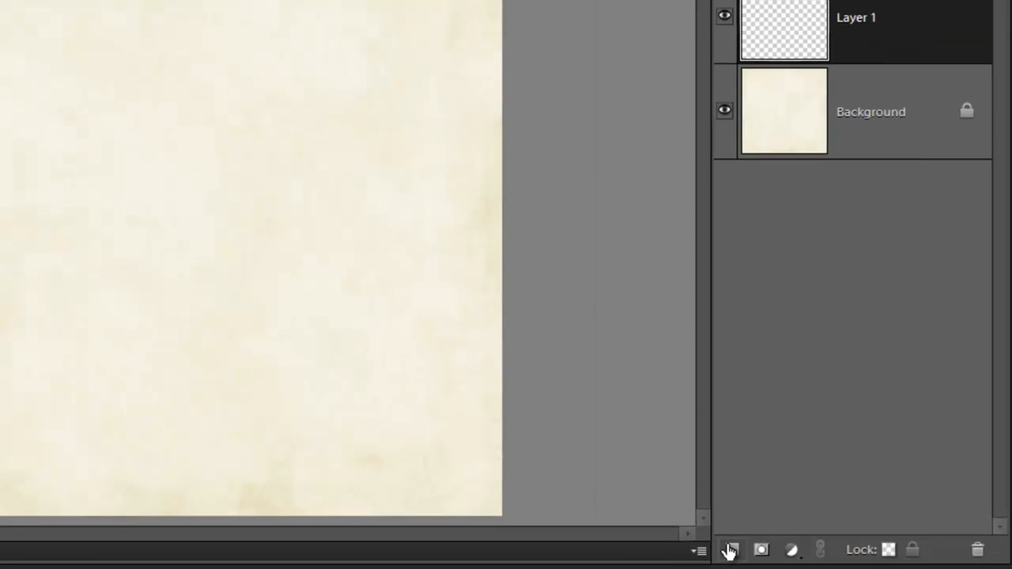
mouse_move(726, 547)
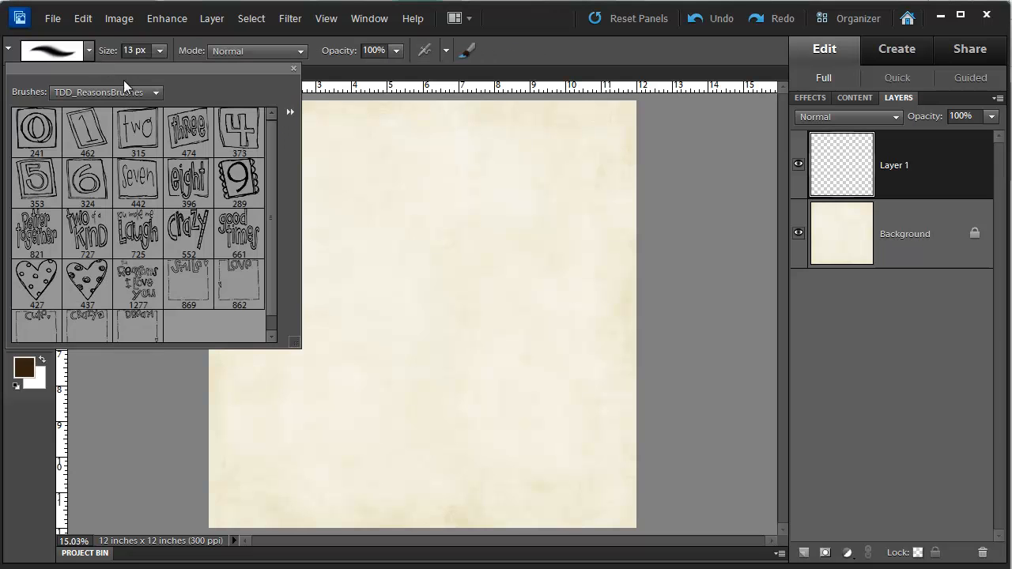
Load the TDD_ReasonsBrushes.abr stamp set through the brush picker's Load Brushes command.
click(104, 92)
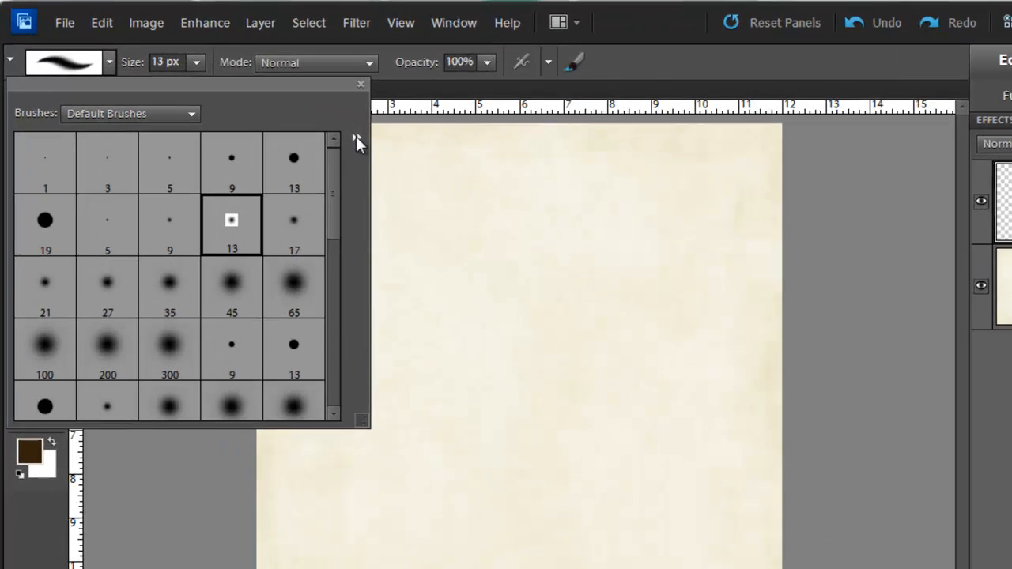
click(357, 142)
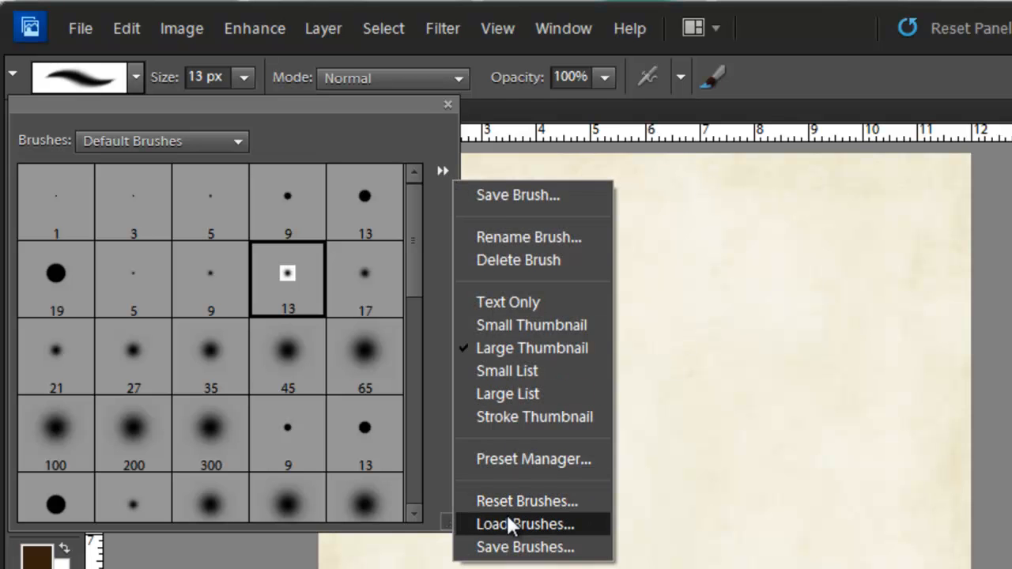
click(525, 525)
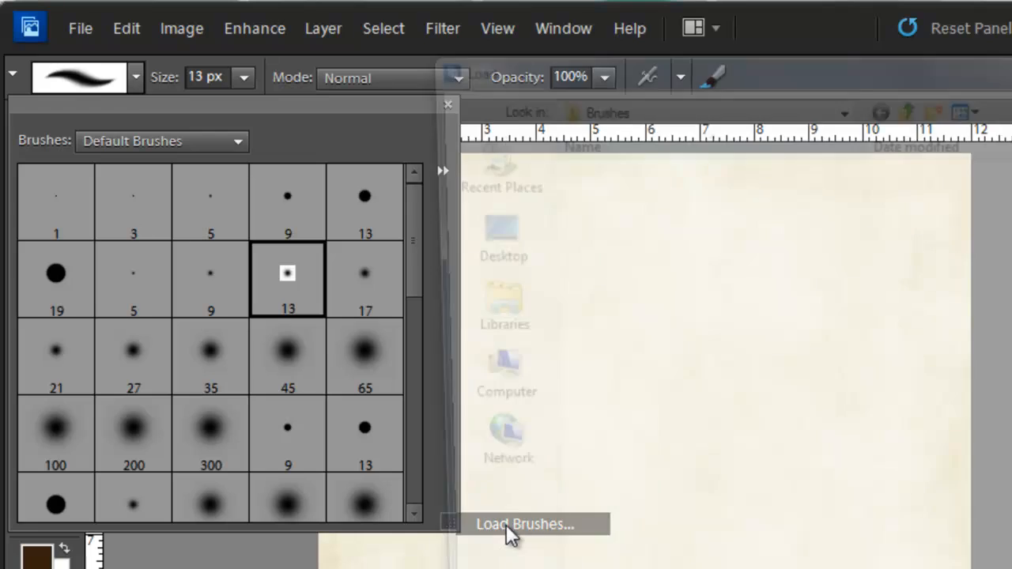
click(524, 523)
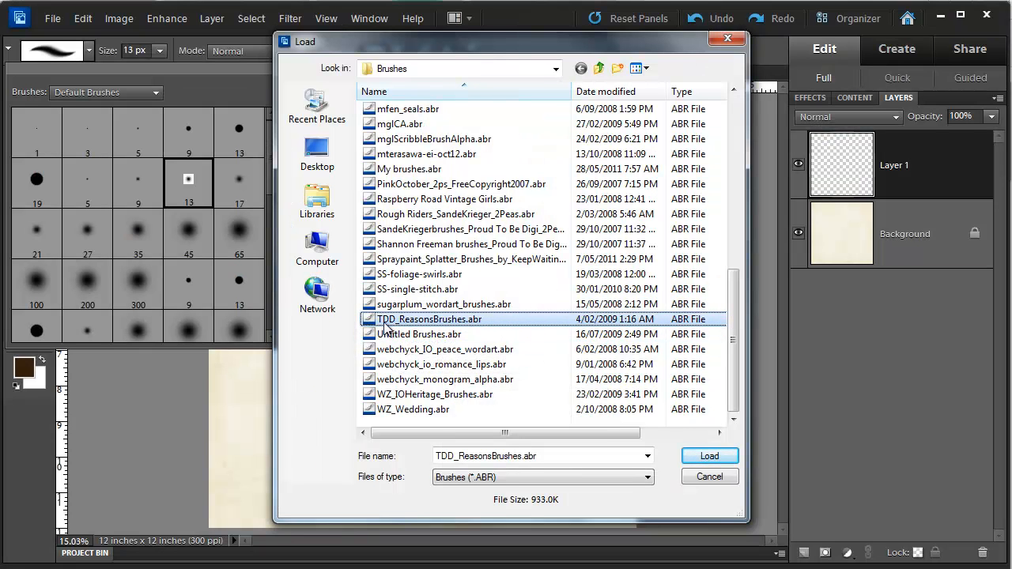
mouse_move(708, 456)
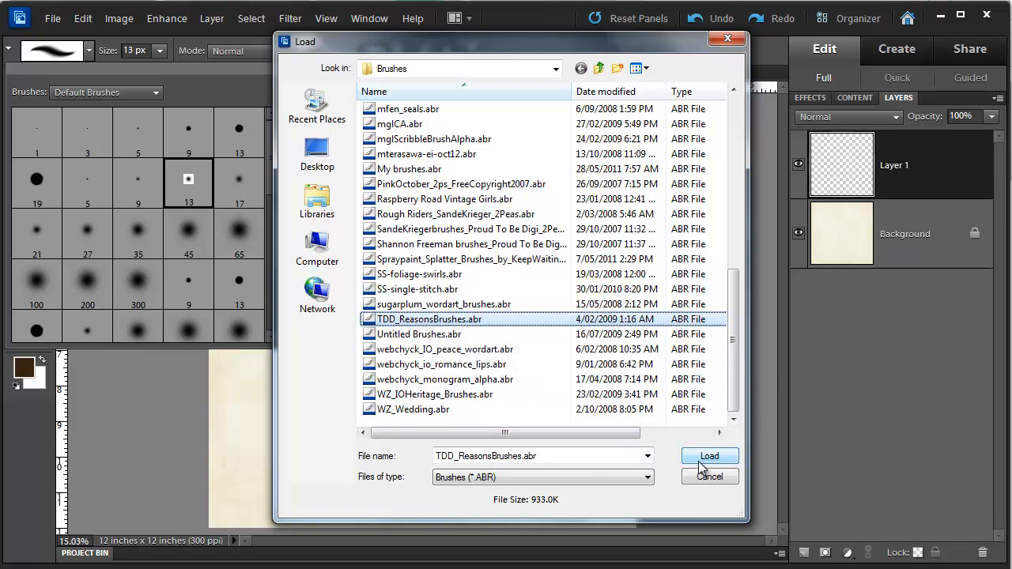
click(708, 455)
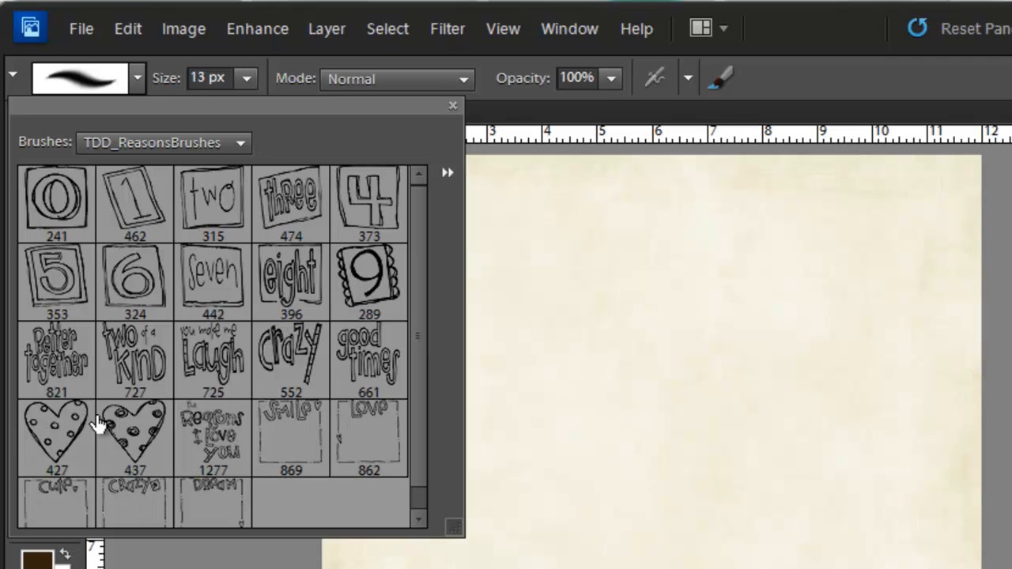
mouse_move(136, 436)
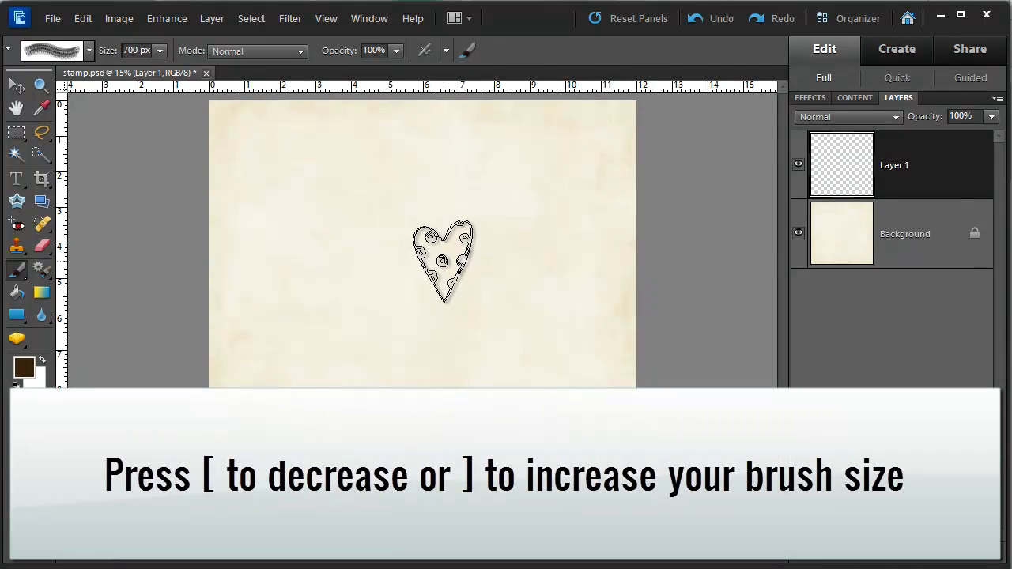
Adjust the polka-dot heart brush size with ] and [ before stamping it in brown.
key(])
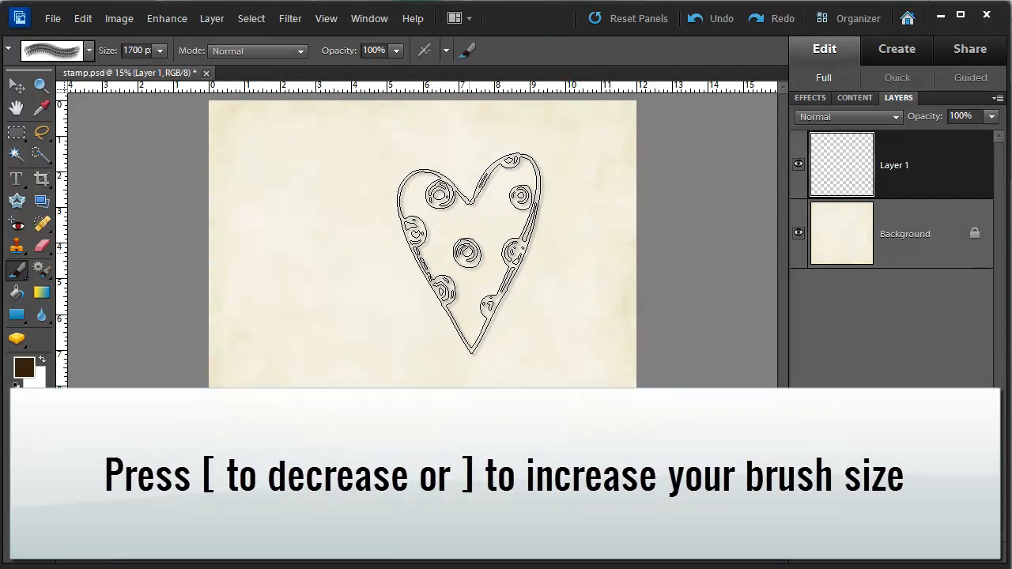
key(])
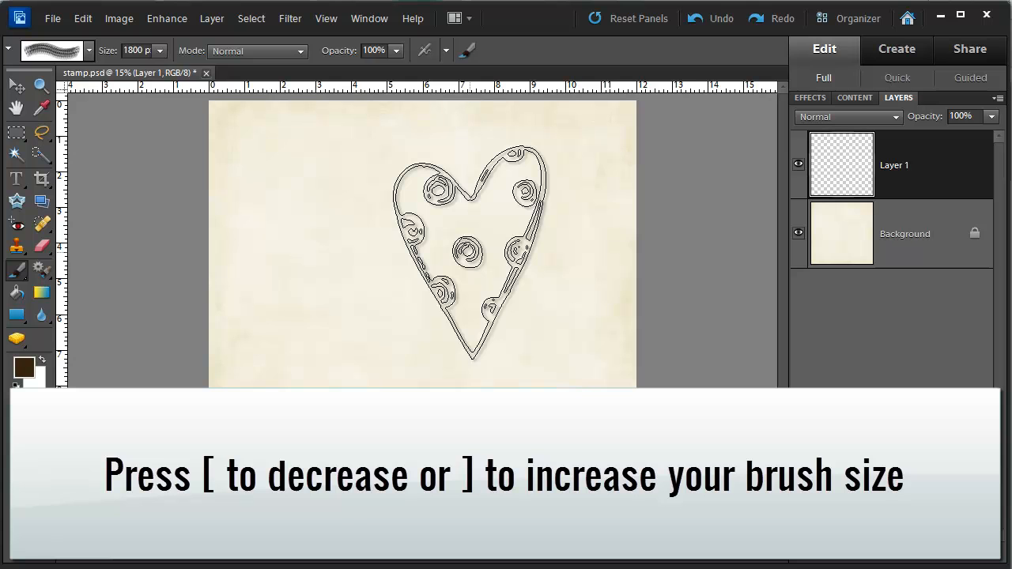
key(])
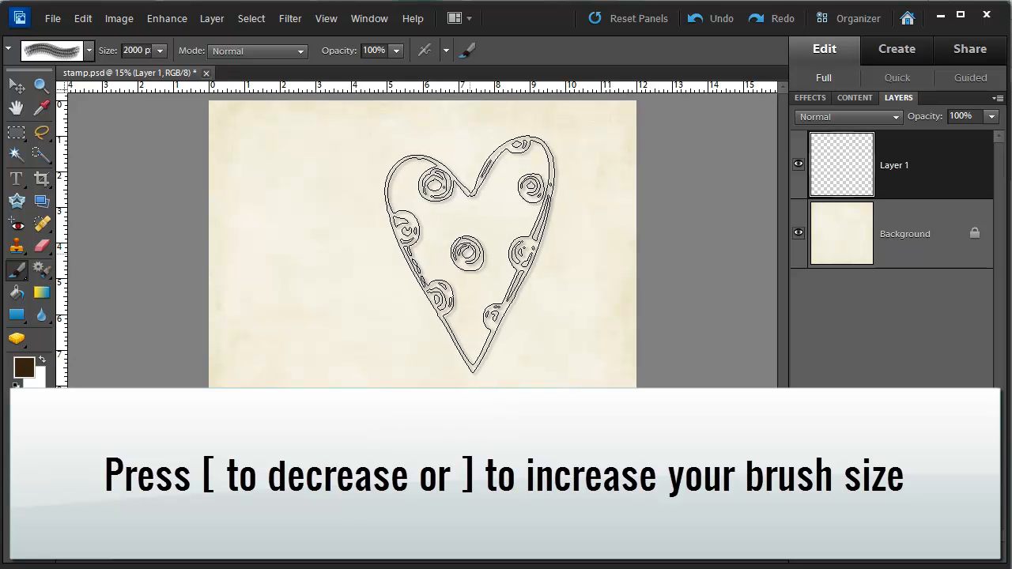
key([)
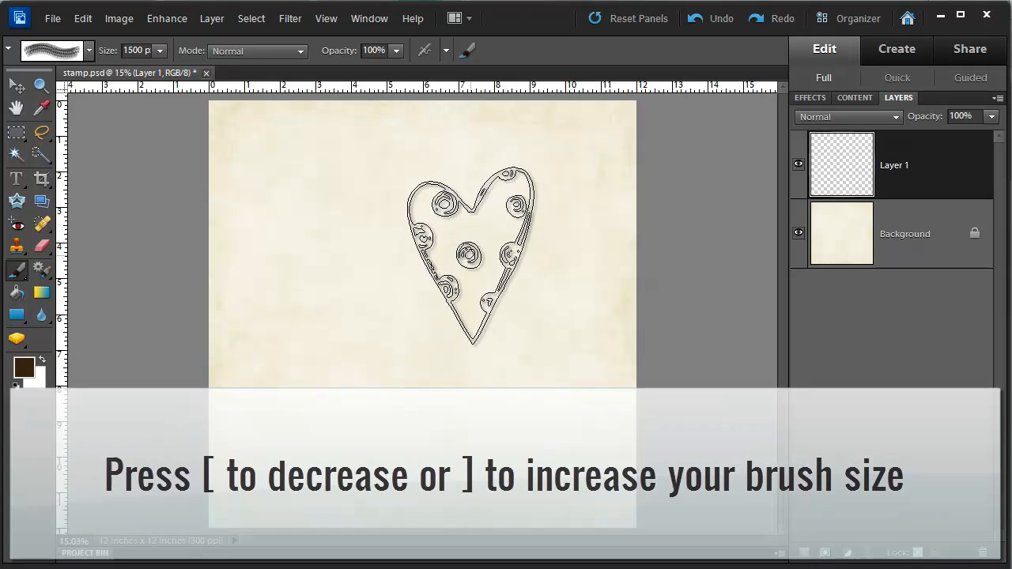
key([)
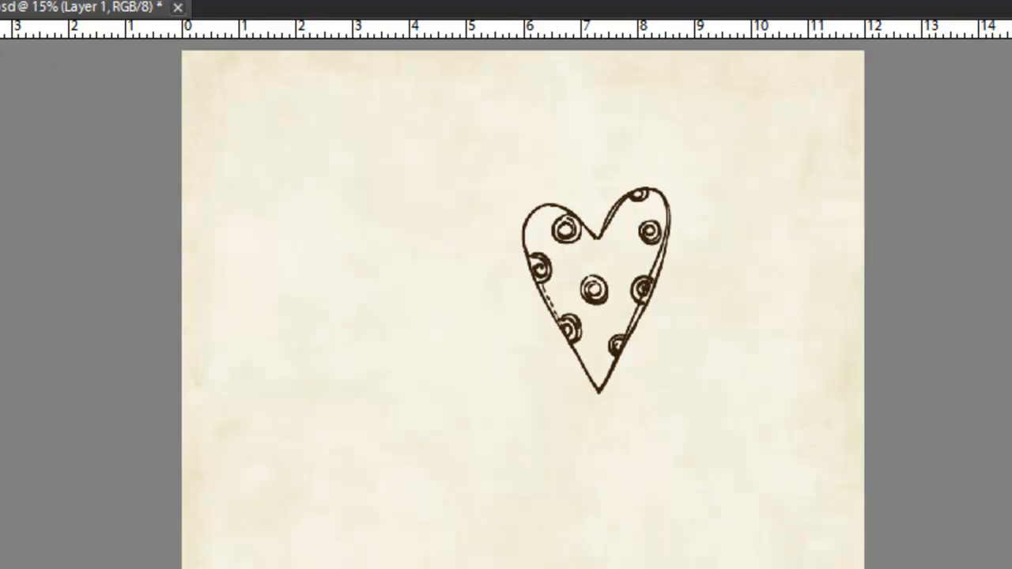
Drag the brown dotted heart on Layer 1 up toward the page's top right with the Move tool.
click(592, 323)
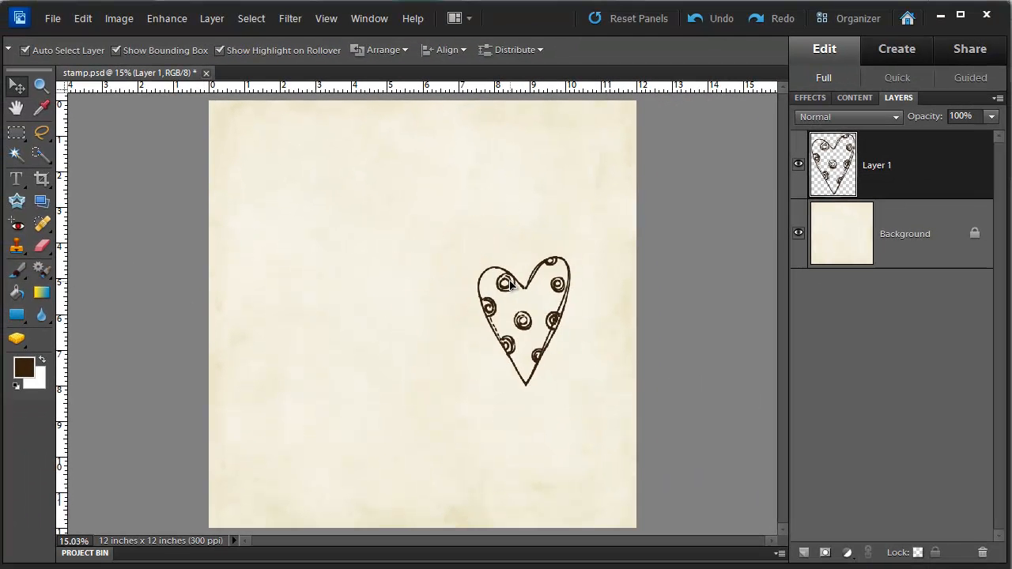
drag(522, 319, 535, 203)
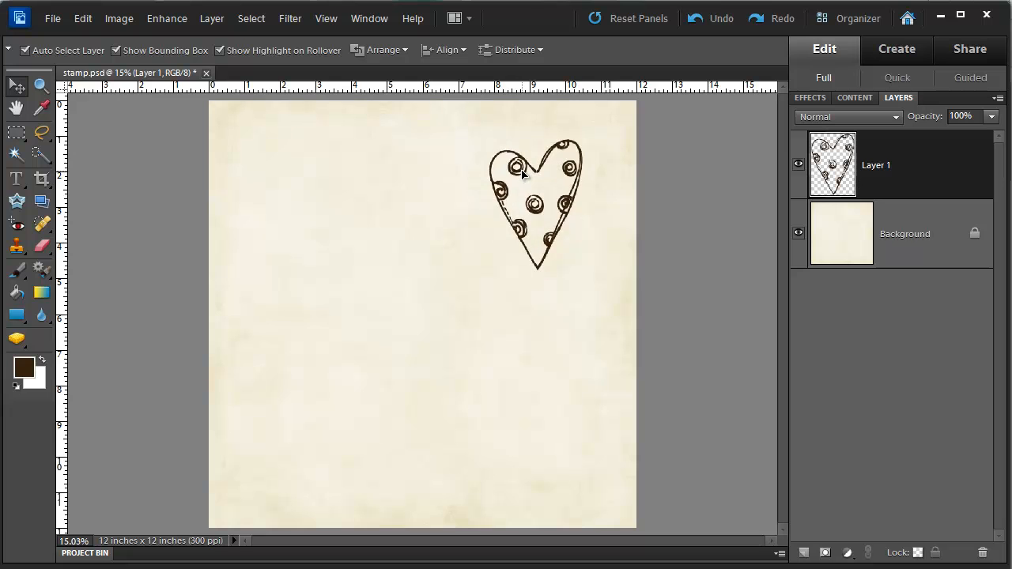
click(544, 203)
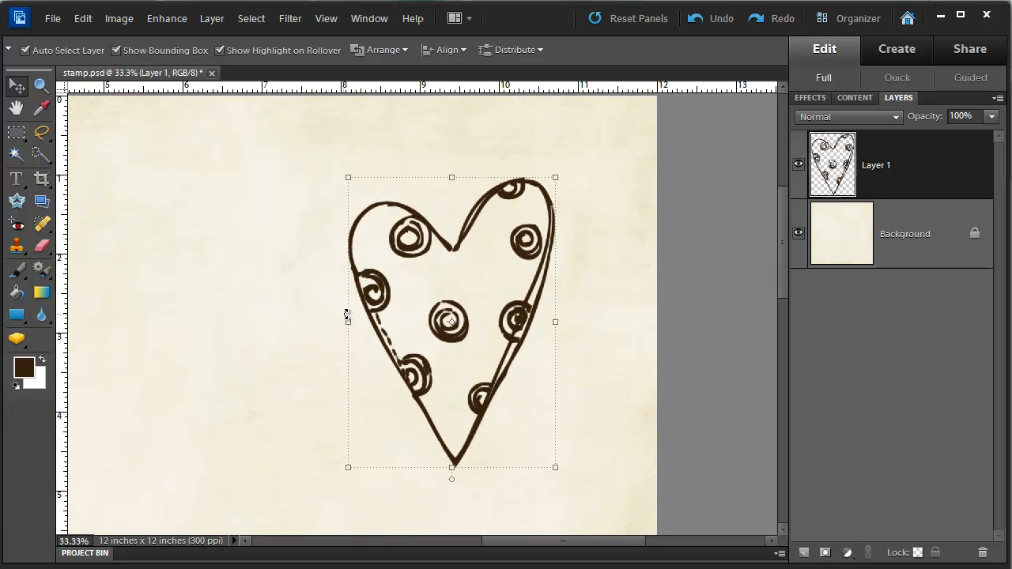
click(904, 234)
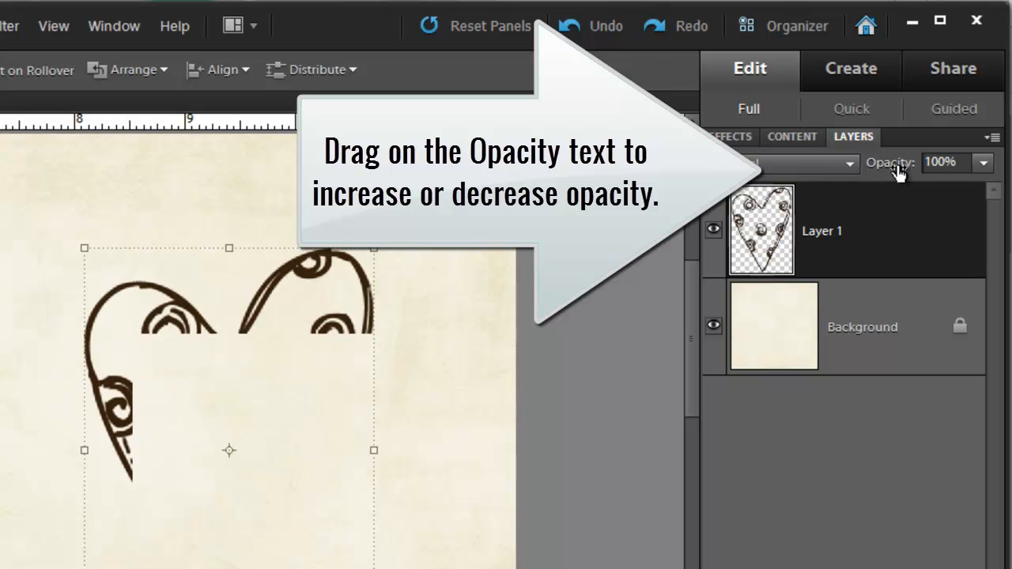
Reduce Layer 1's opacity to around 40% so the polka-dot heart looks softer.
click(984, 161)
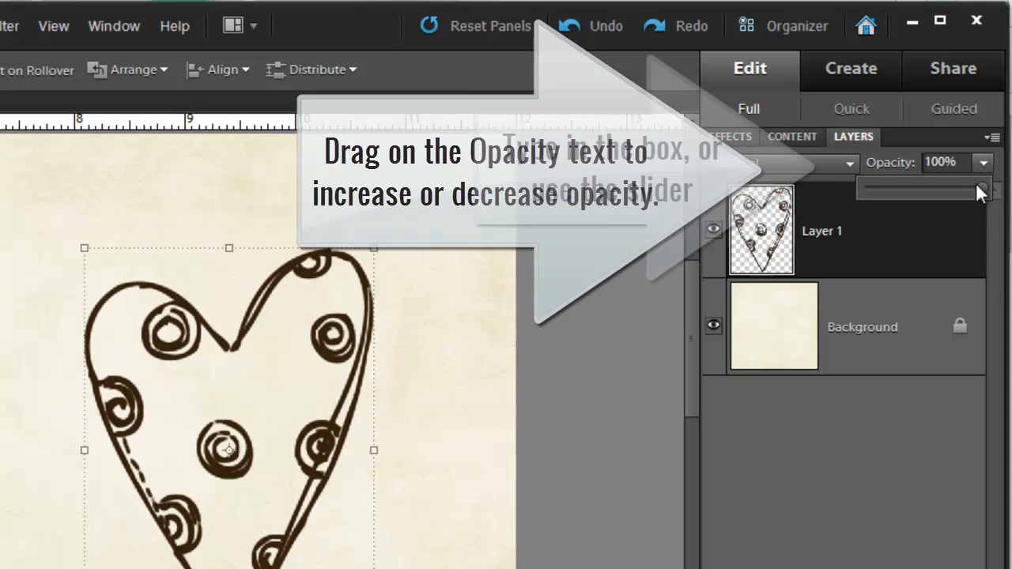
drag(980, 186, 914, 187)
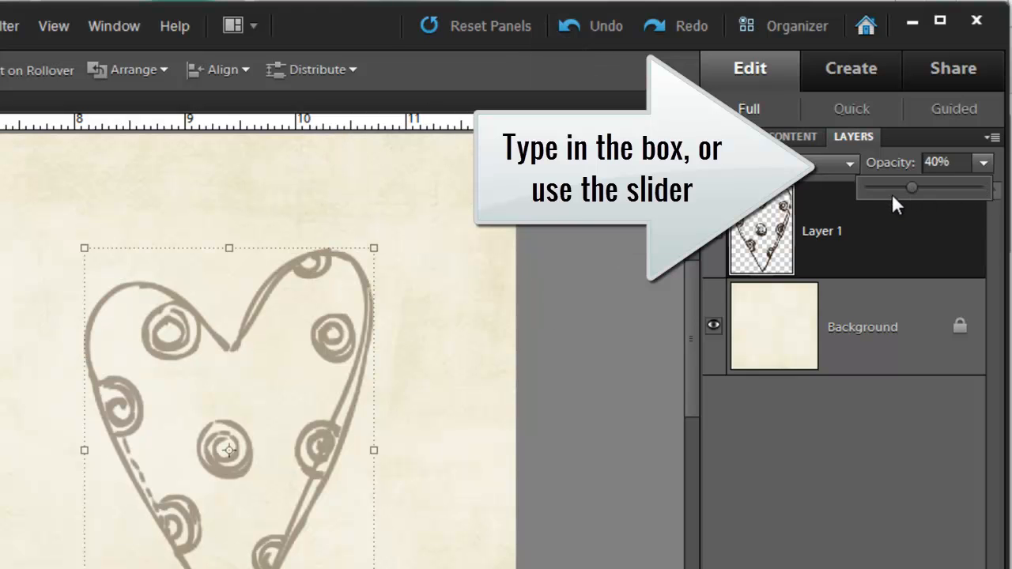
drag(912, 186, 936, 187)
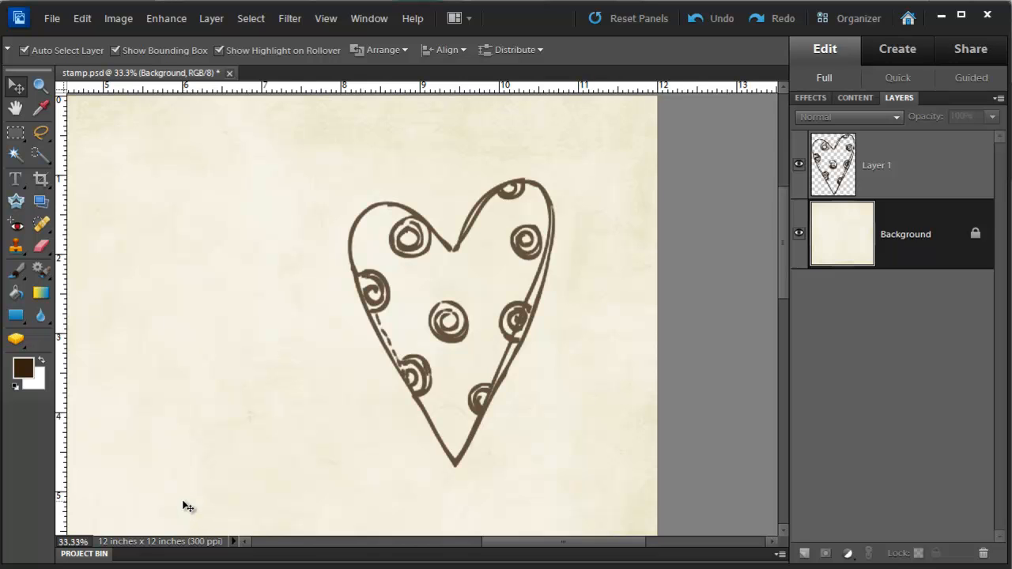
mouse_move(263, 410)
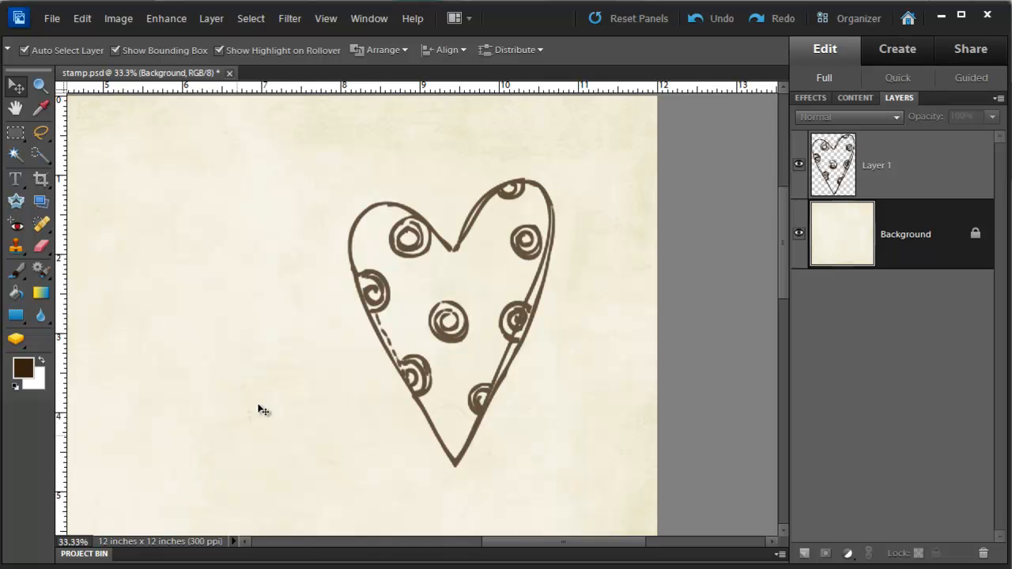
Hide the heart layer, add Layer 2 and choose the 'you make me Laugh' word brush.
click(799, 165)
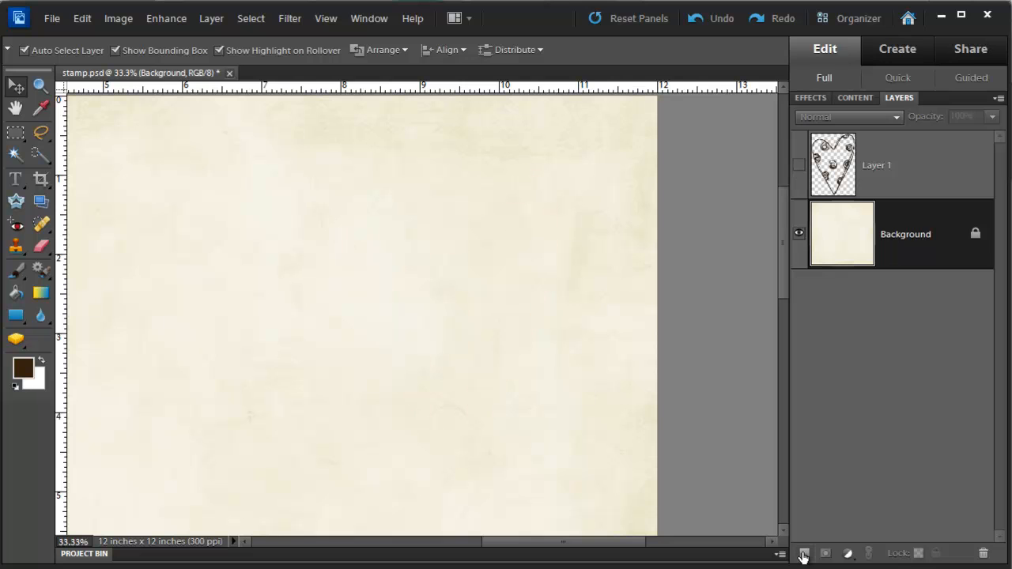
click(803, 554)
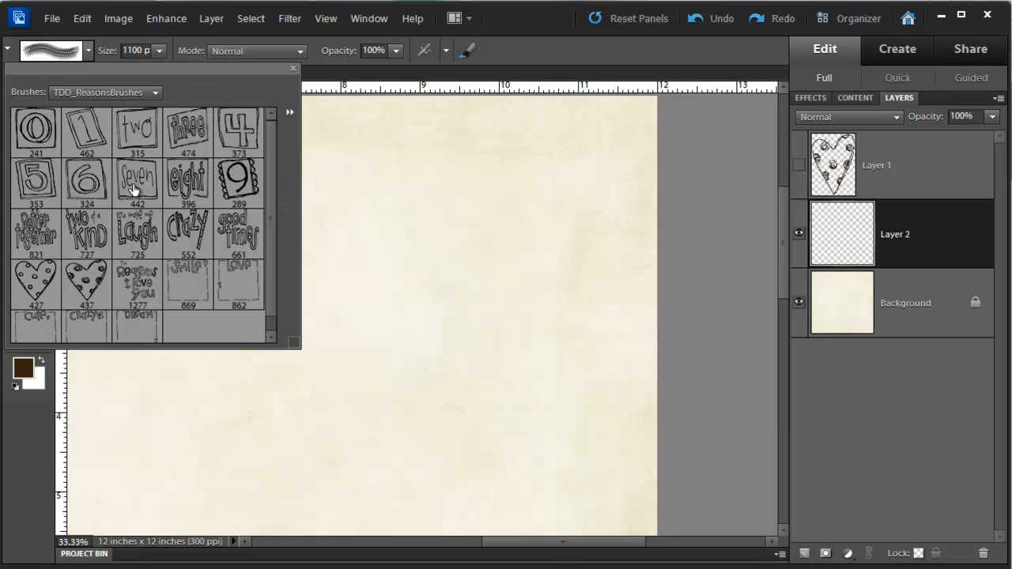
click(136, 229)
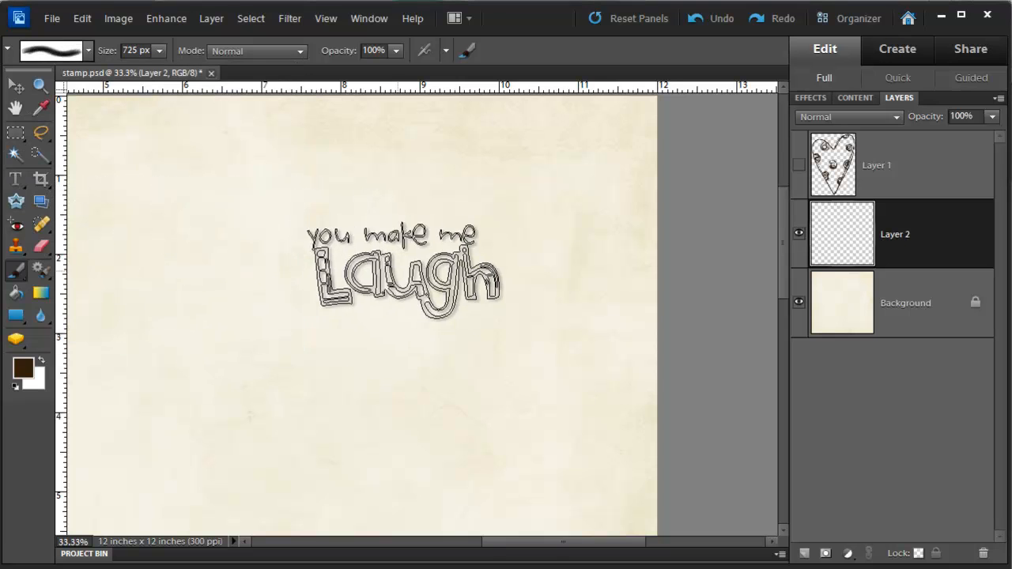
drag(403, 269, 285, 301)
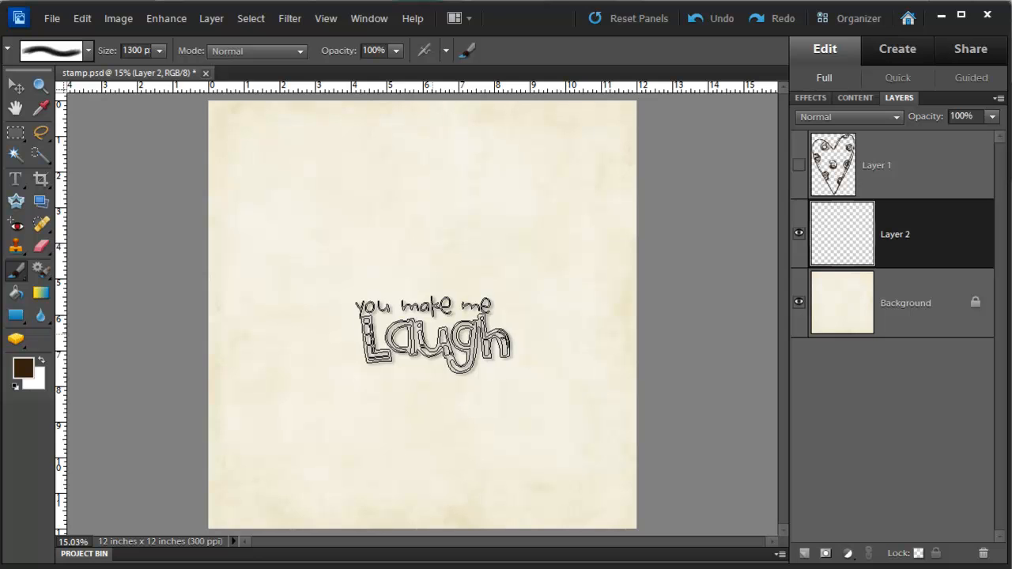
Stamp 'you make me Laugh' in brown on Layer 2 and switch to the Move tool.
click(430, 482)
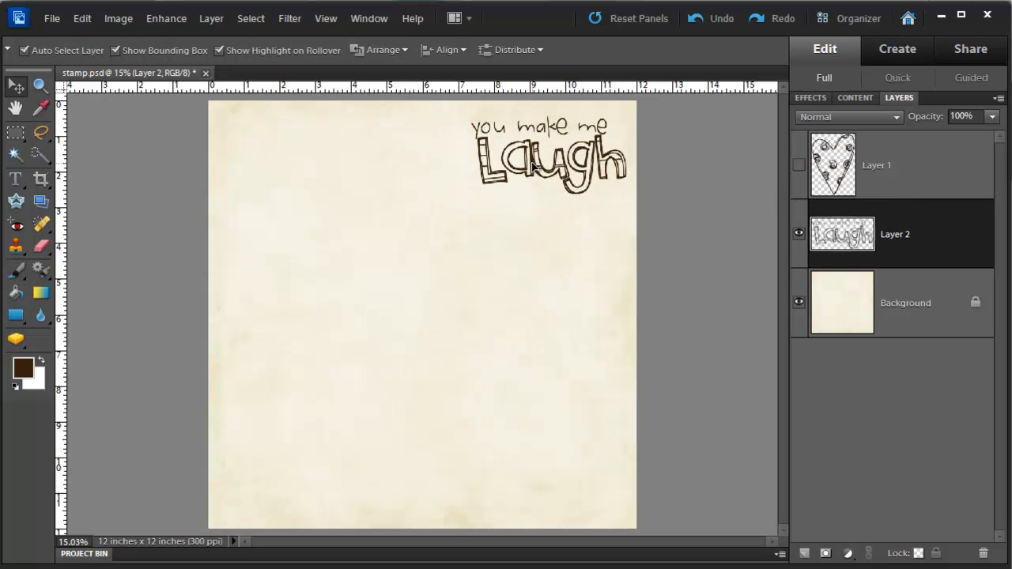
click(551, 155)
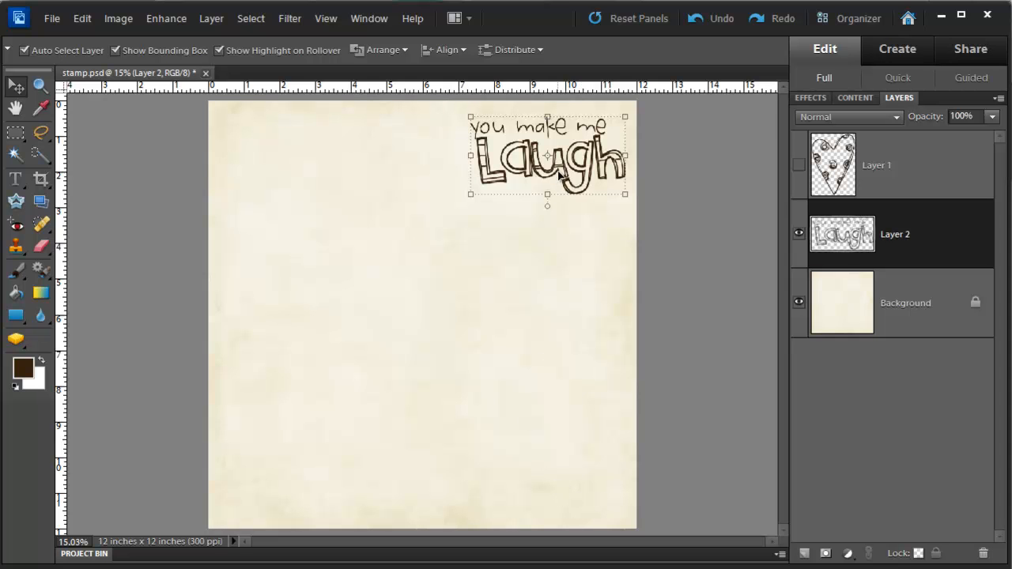
mouse_move(547, 259)
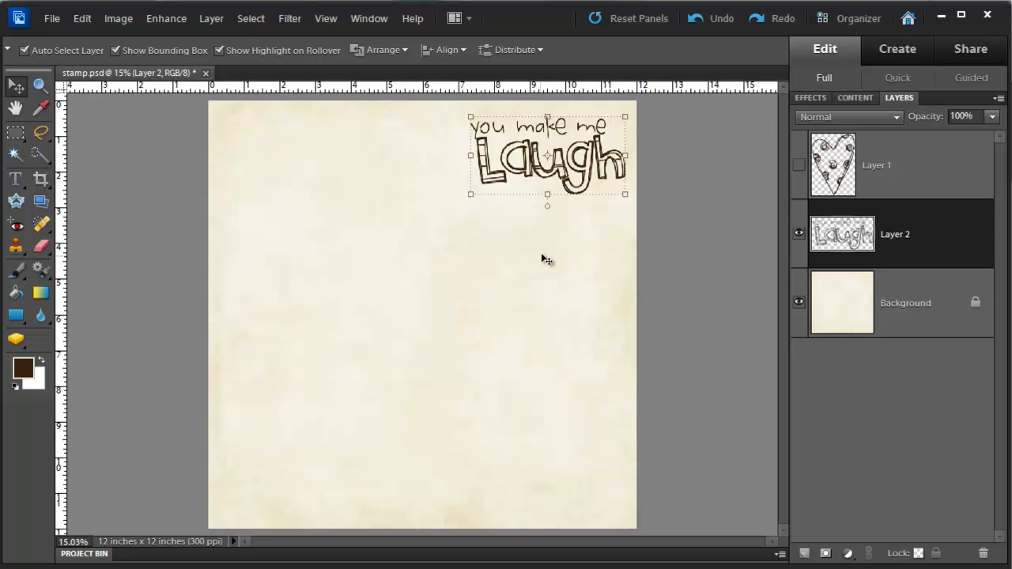